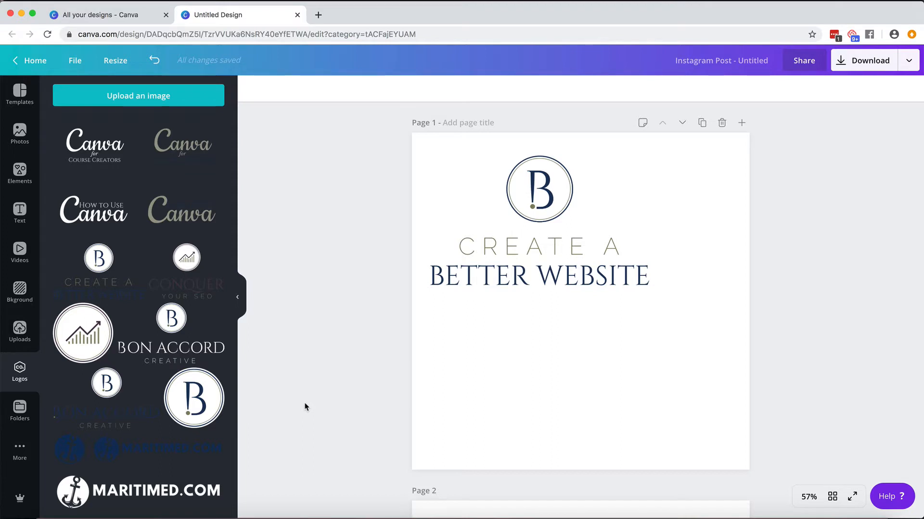
# Select the Create a Better Website logo on page 1 to move it to the top-left corner.
pyautogui.click(539, 222)
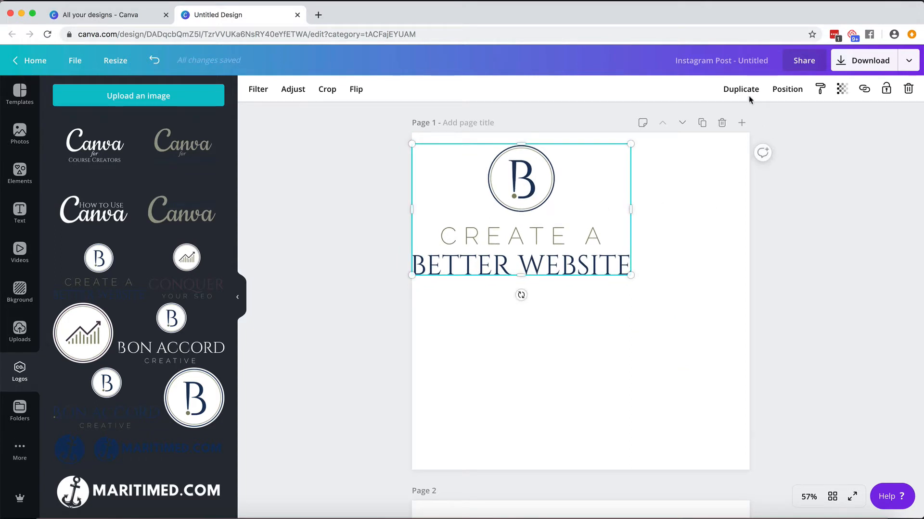
# Align the logo to Middle and Center of page 1 so it sits in the exact centre.
pyautogui.click(787, 88)
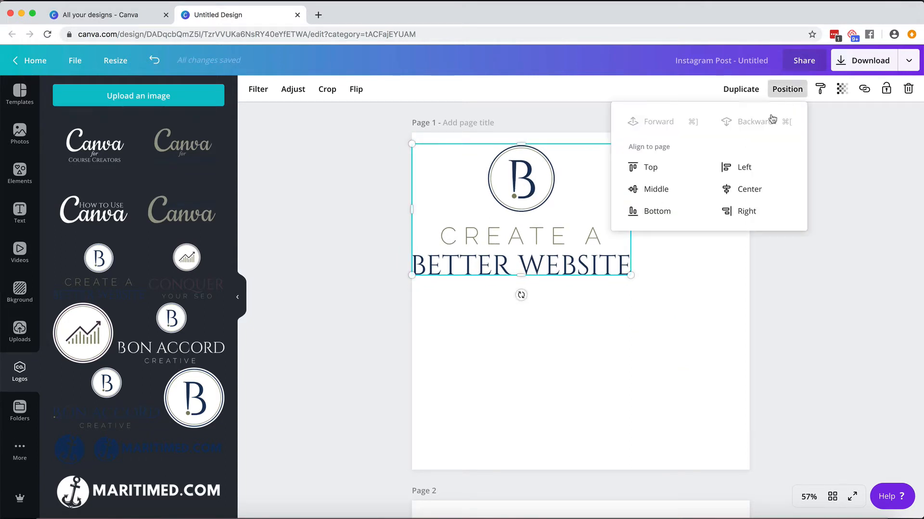
pyautogui.click(652, 189)
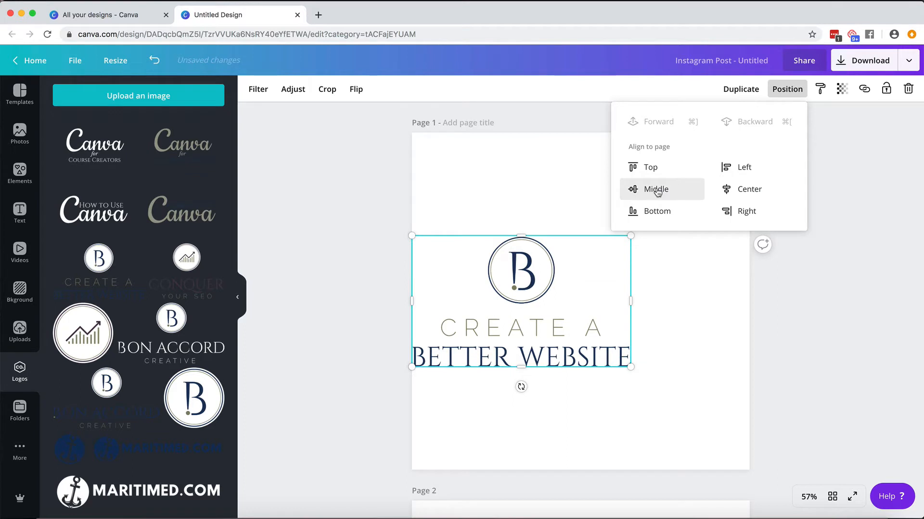
pyautogui.click(749, 190)
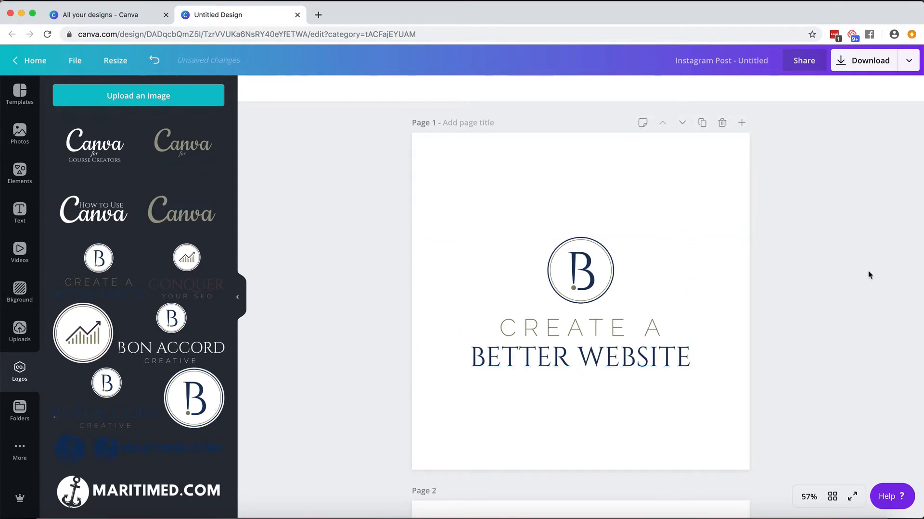
pyautogui.click(580, 301)
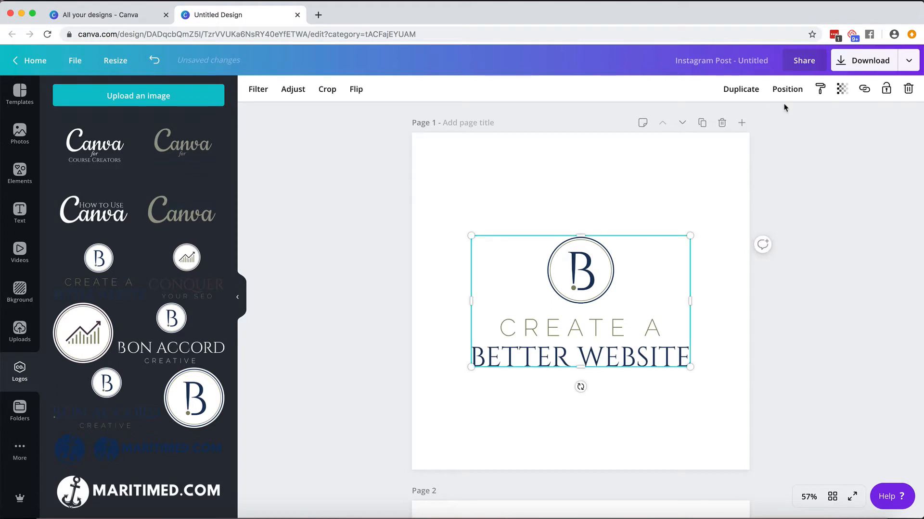
# Try the Top, Bottom and Left page alignments on the same logo.
pyautogui.click(787, 89)
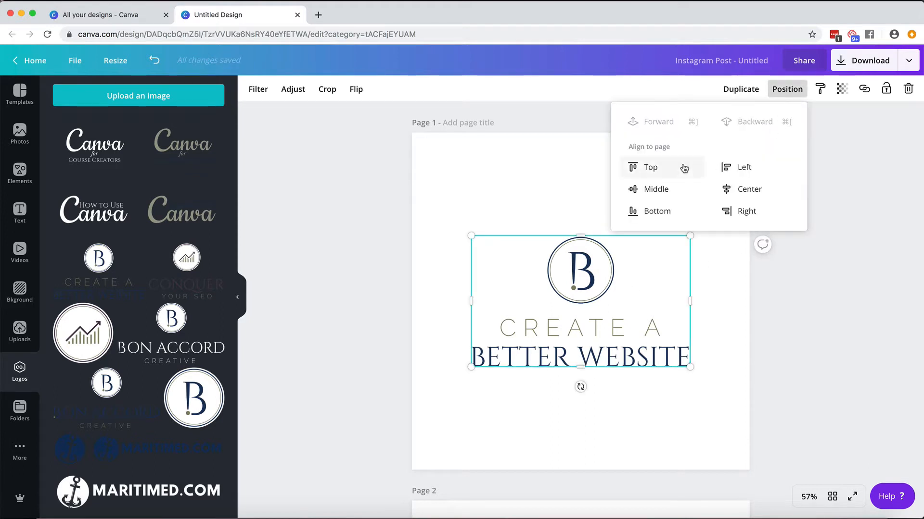
pyautogui.click(651, 166)
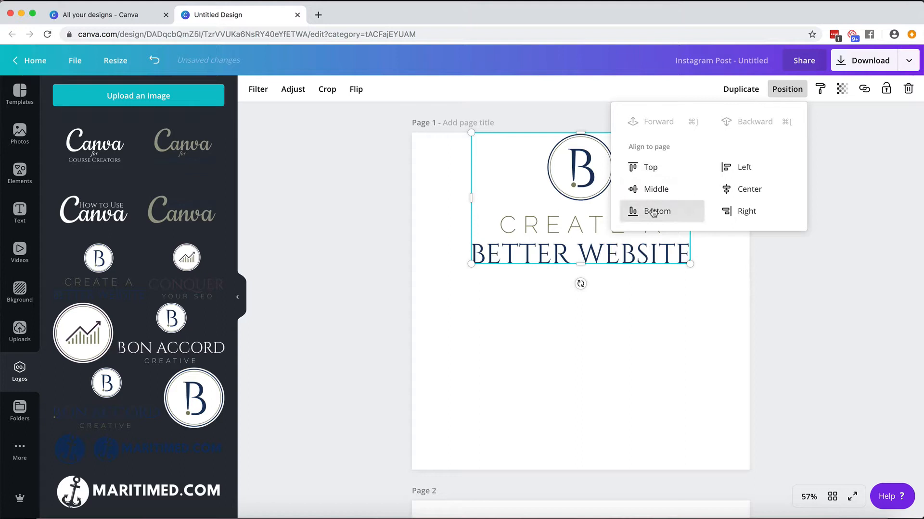
pyautogui.click(656, 211)
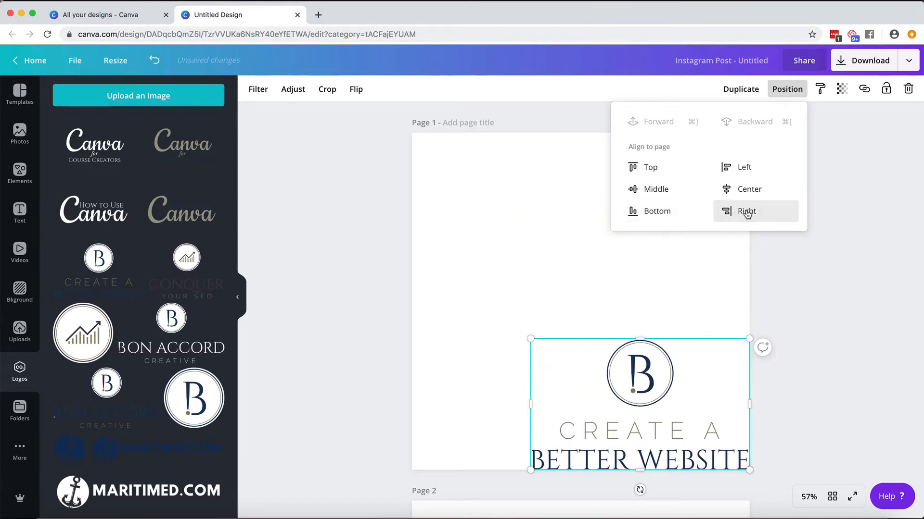
pyautogui.click(744, 167)
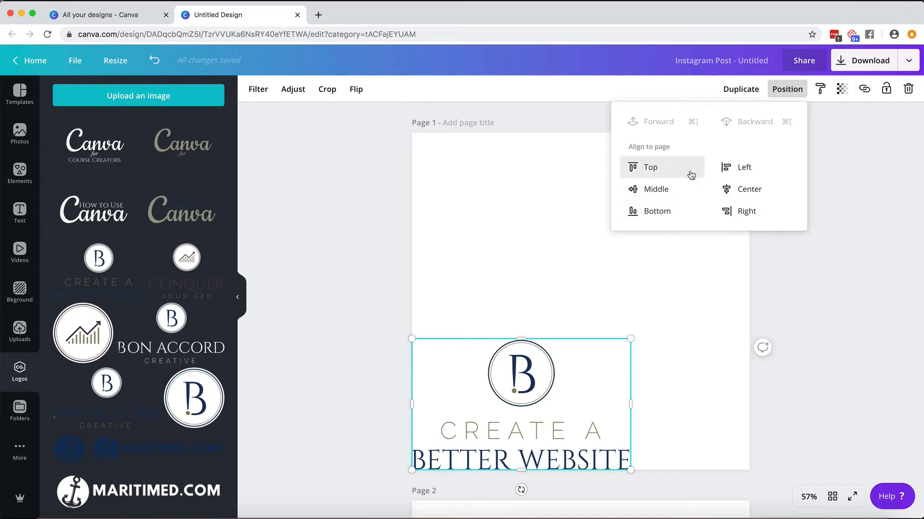
pyautogui.moveTo(691, 161)
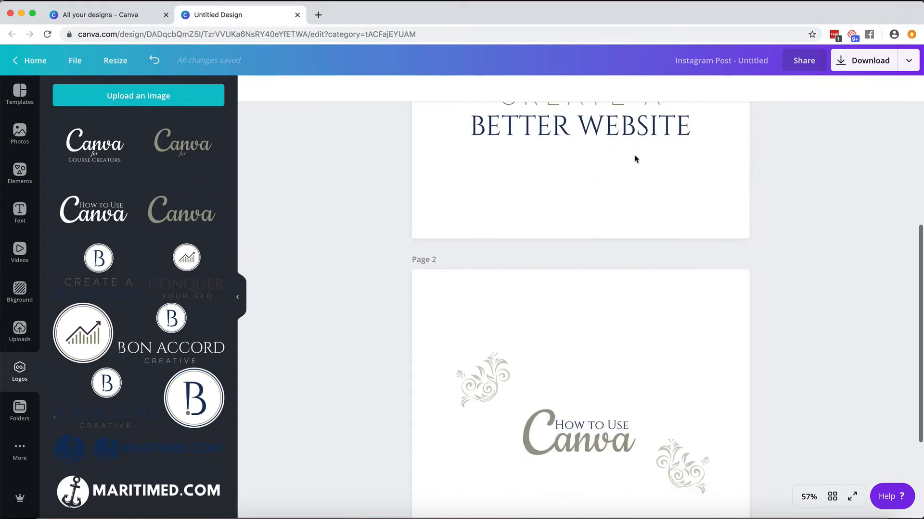
# On page 2, line the left flourish up level with the How to Use Canva logo's centre.
pyautogui.scroll(-3)
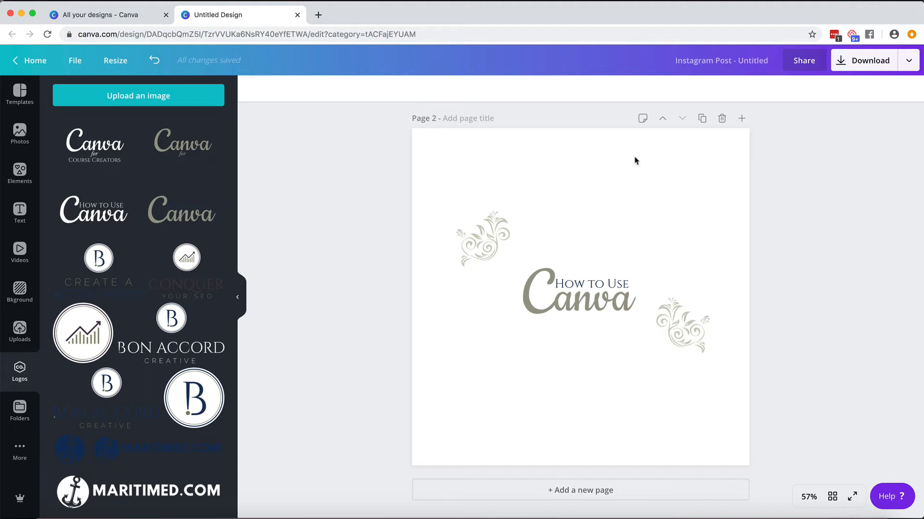
pyautogui.click(579, 294)
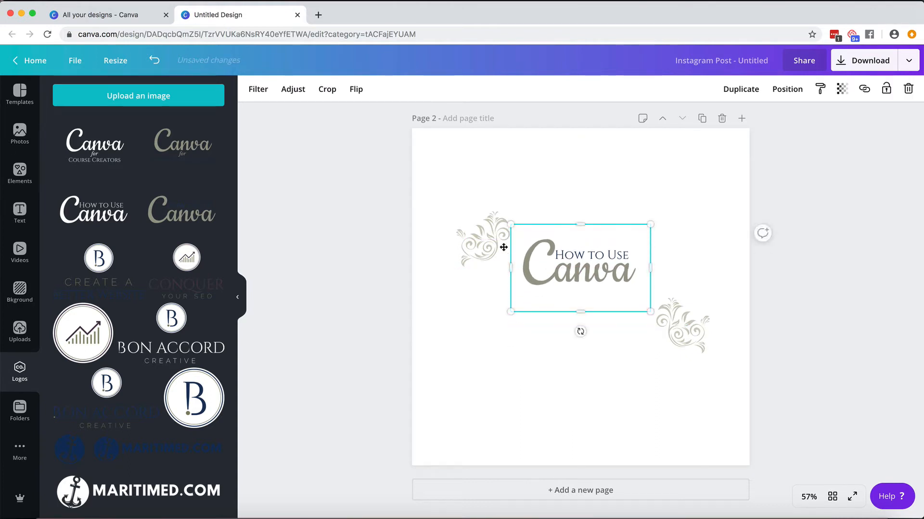
pyautogui.click(482, 269)
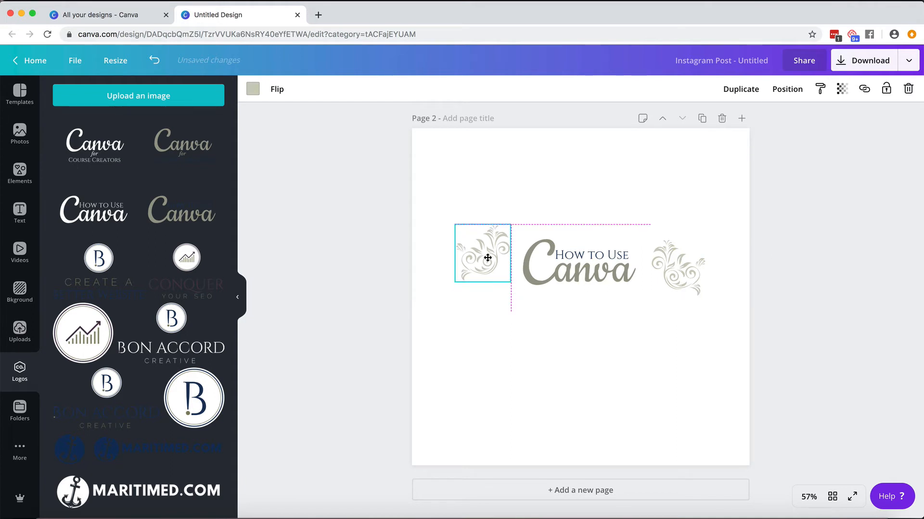
pyautogui.click(482, 258)
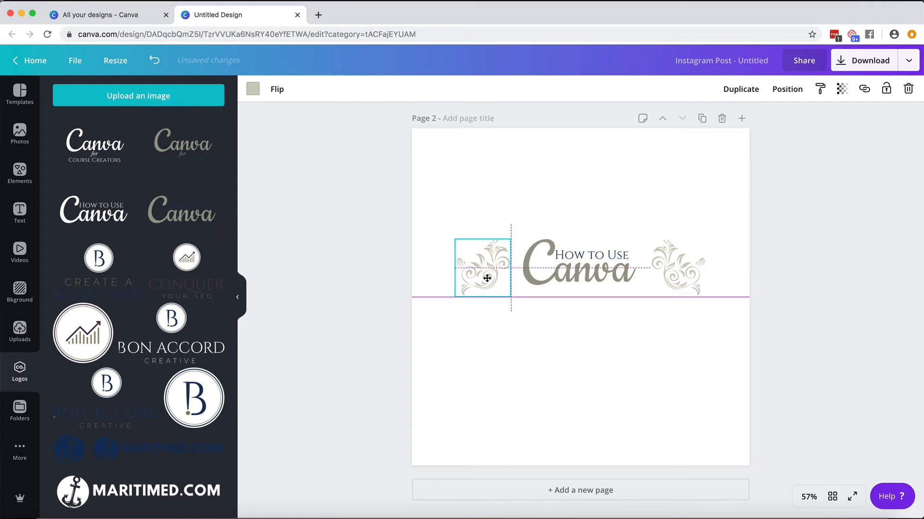
pyautogui.click(483, 268)
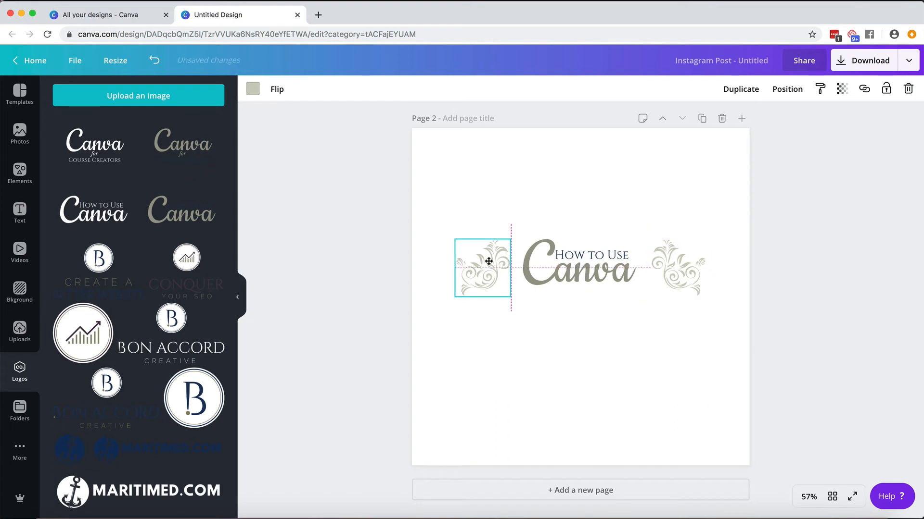
# Add the right flourish beside the logo so both flourishes are selected.
pyautogui.click(677, 269)
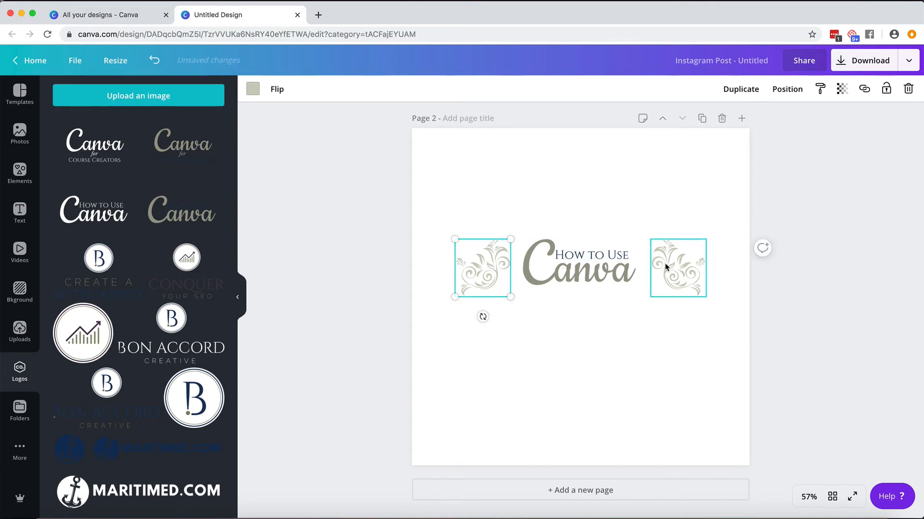
pyautogui.click(677, 268)
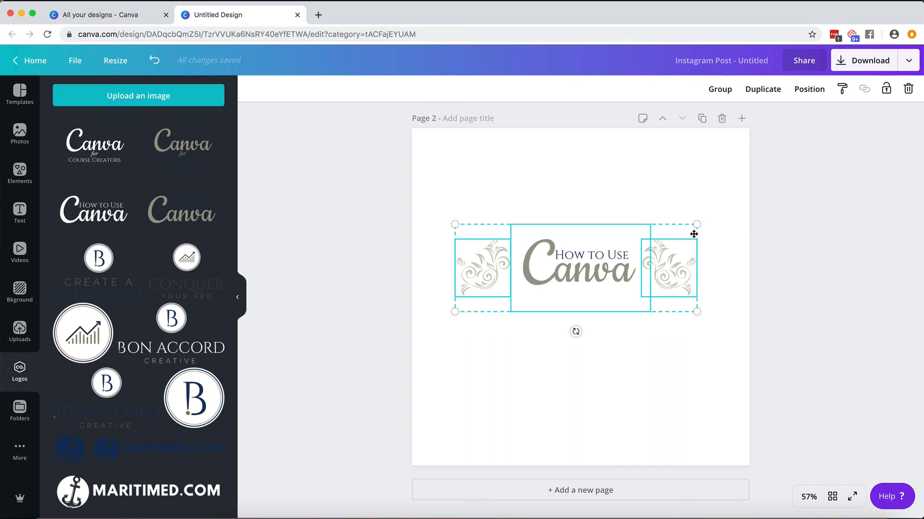
pyautogui.moveTo(809, 88)
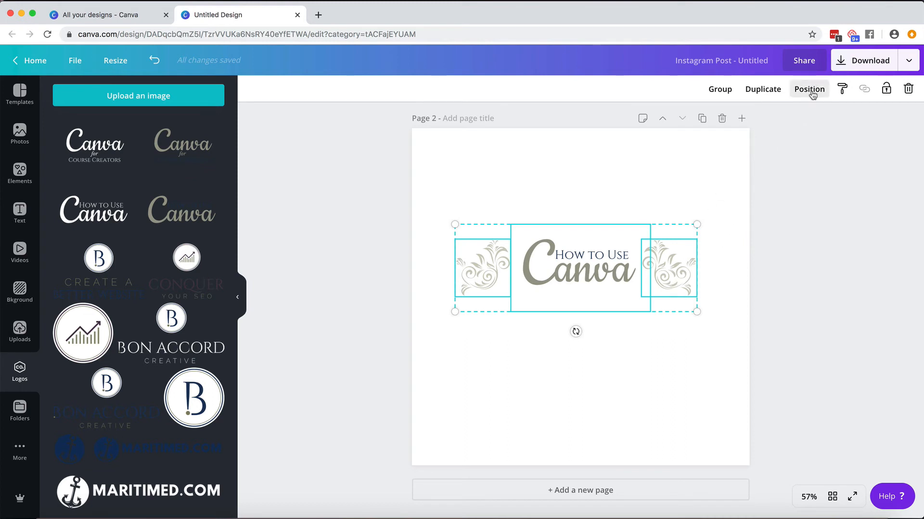
pyautogui.moveTo(809, 88)
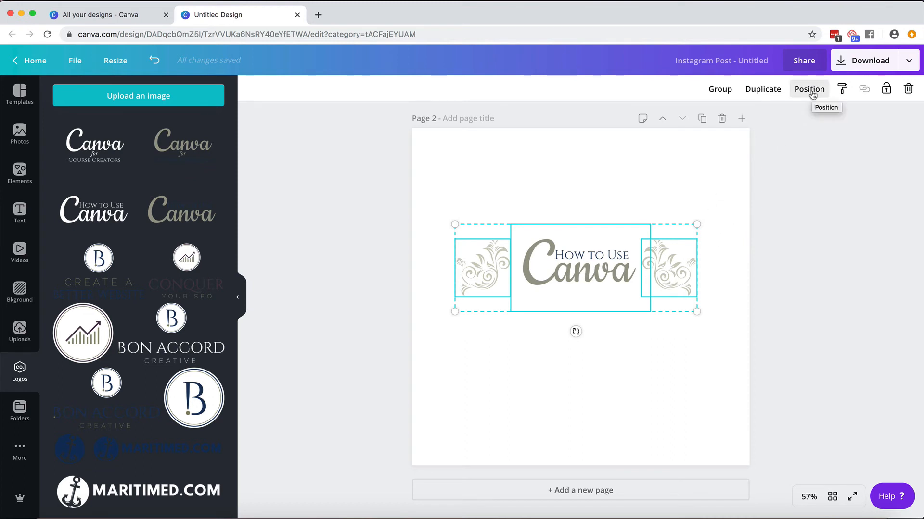
# Space the logo and both flourishes evenly horizontally, then deselect to check the result.
pyautogui.click(809, 89)
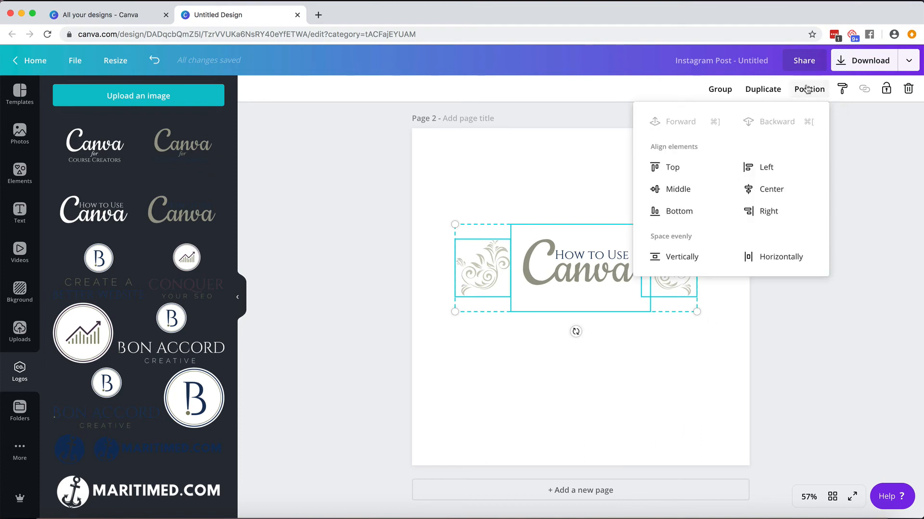
pyautogui.moveTo(661, 241)
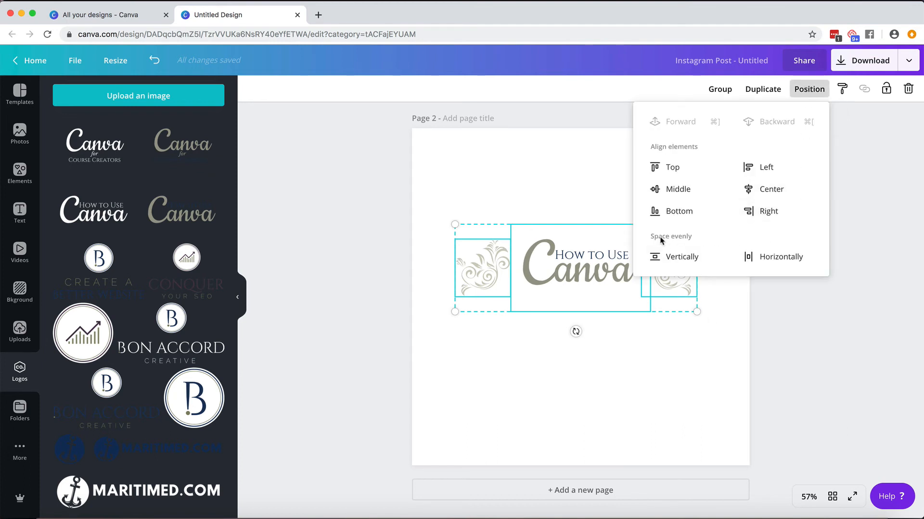
pyautogui.moveTo(781, 257)
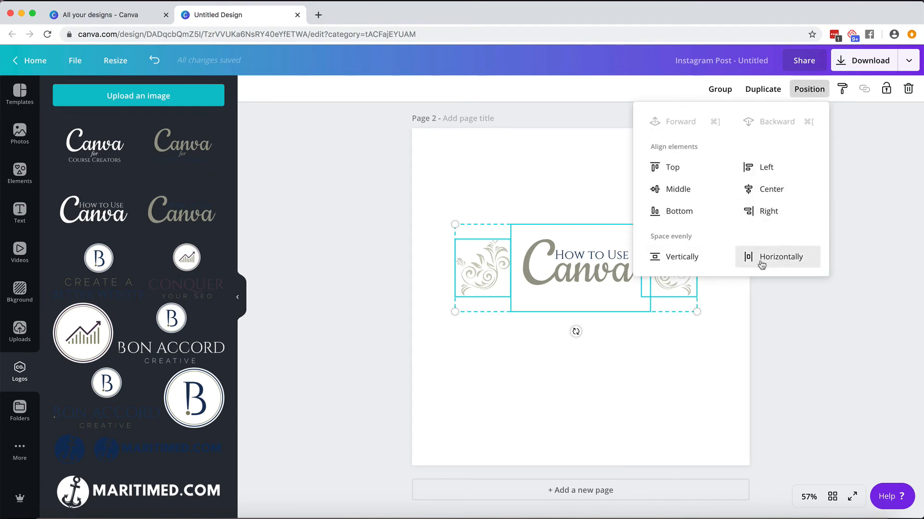
pyautogui.moveTo(787, 254)
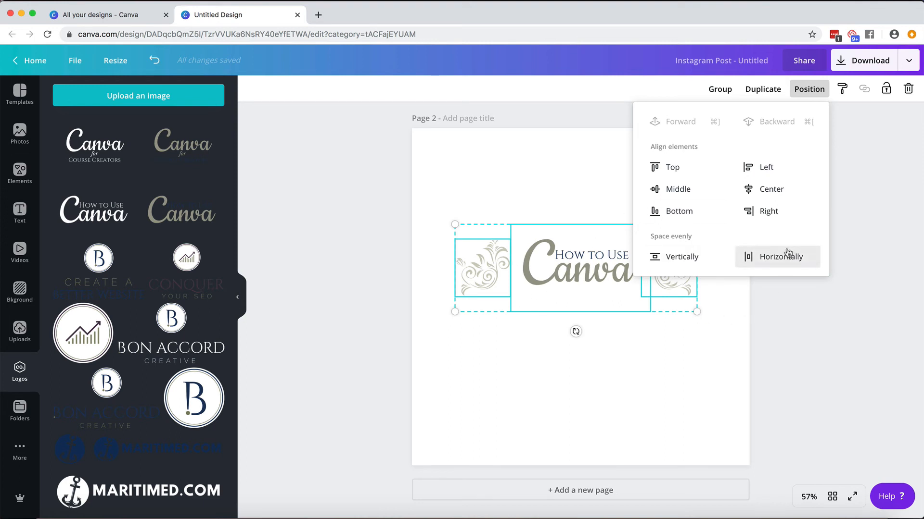
pyautogui.click(782, 256)
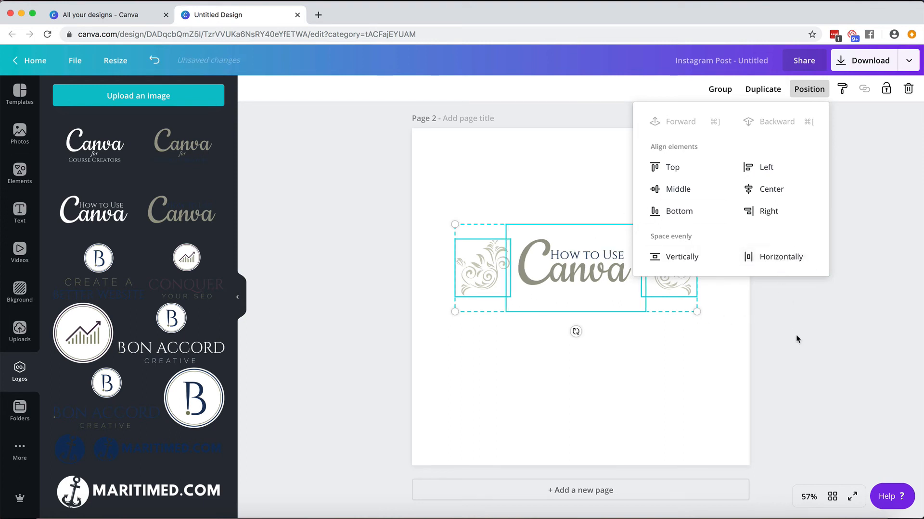
pyautogui.click(574, 335)
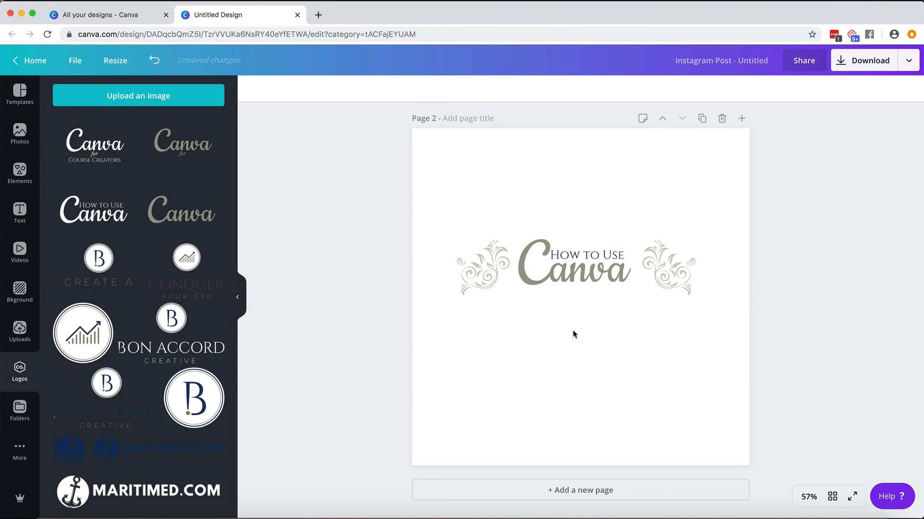
# Inspect the logo and right flourish individually to confirm the even spacing.
pyautogui.click(564, 264)
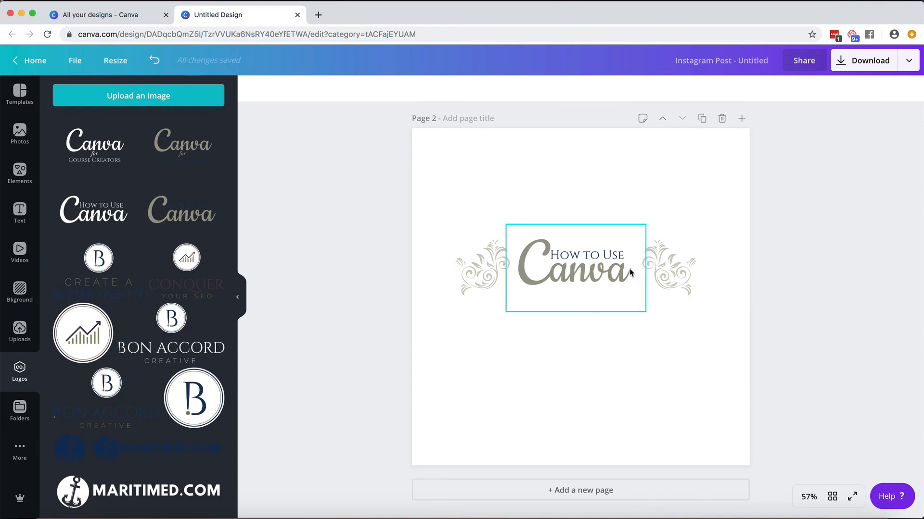
pyautogui.click(668, 269)
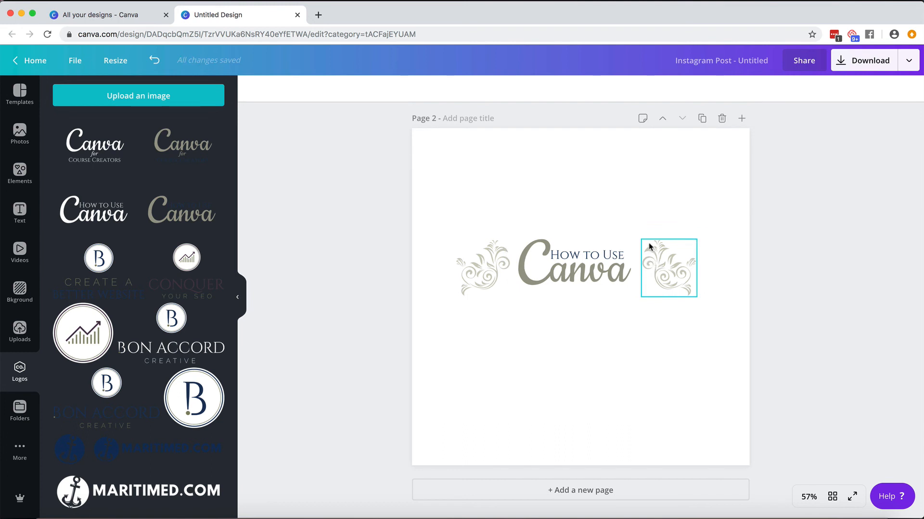
pyautogui.click(767, 316)
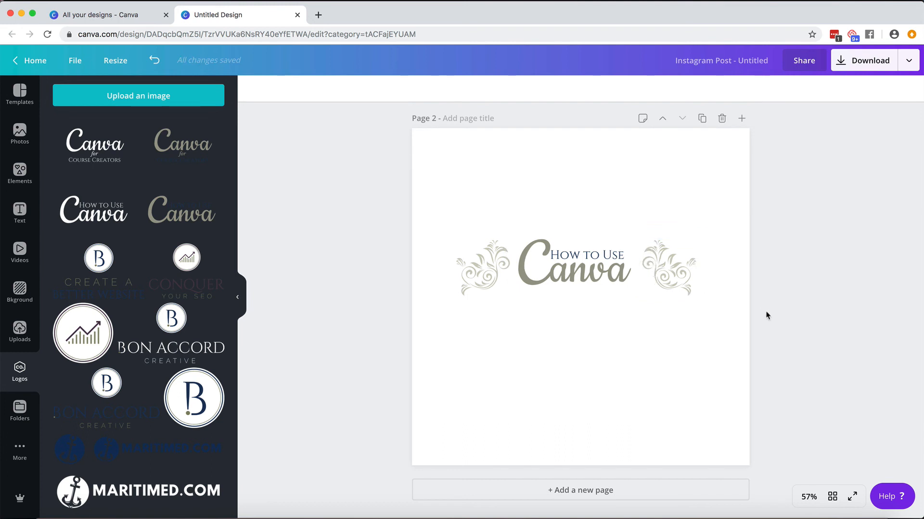
# Group the logo with both flourishes and centre the group horizontally on page 2.
pyautogui.click(574, 269)
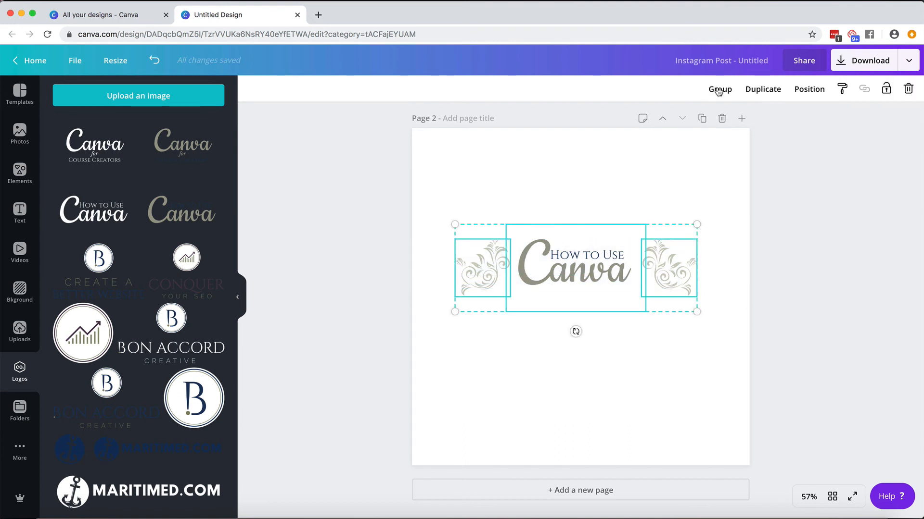
pyautogui.click(720, 88)
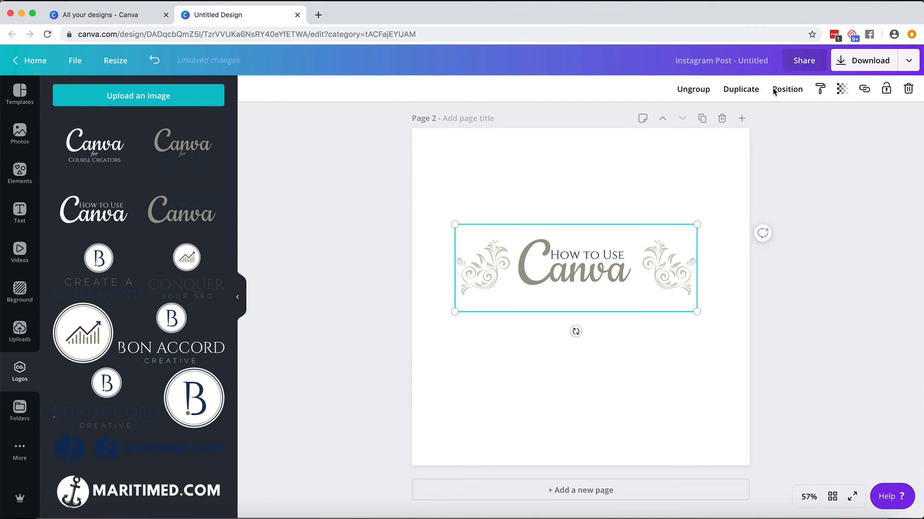
pyautogui.click(787, 88)
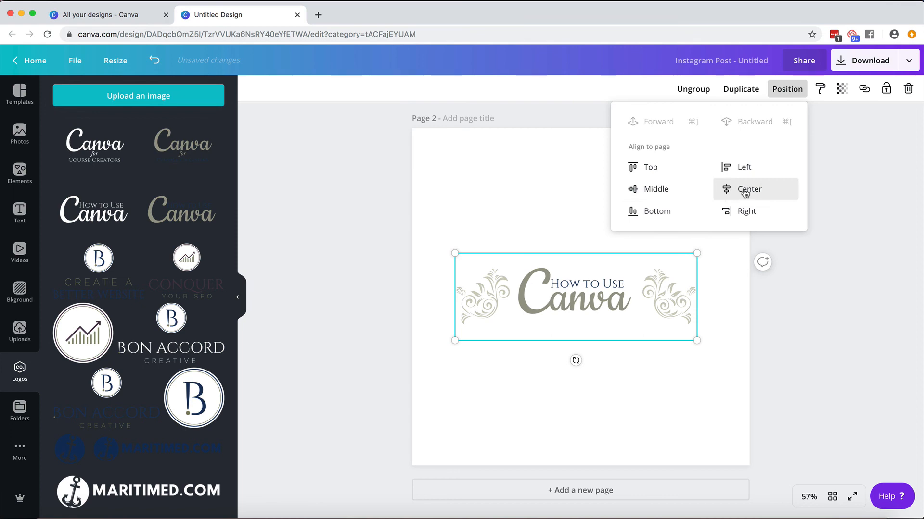
pyautogui.click(749, 190)
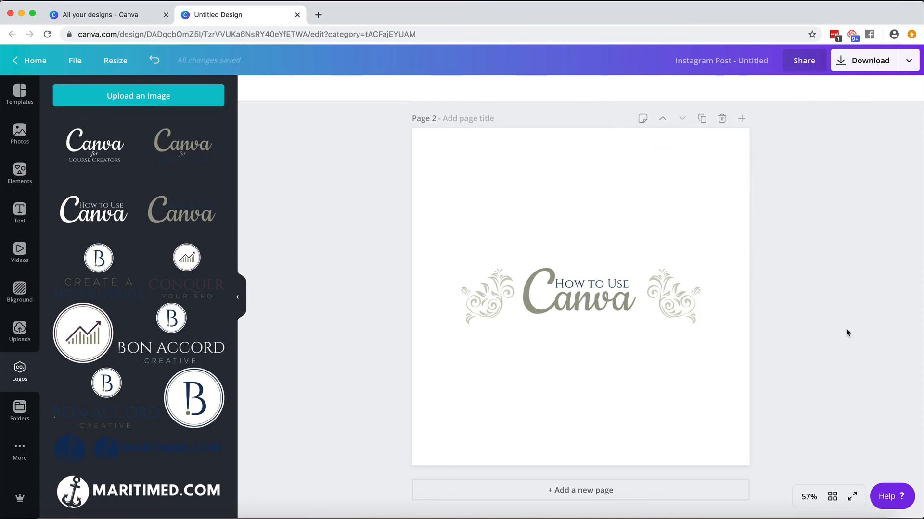